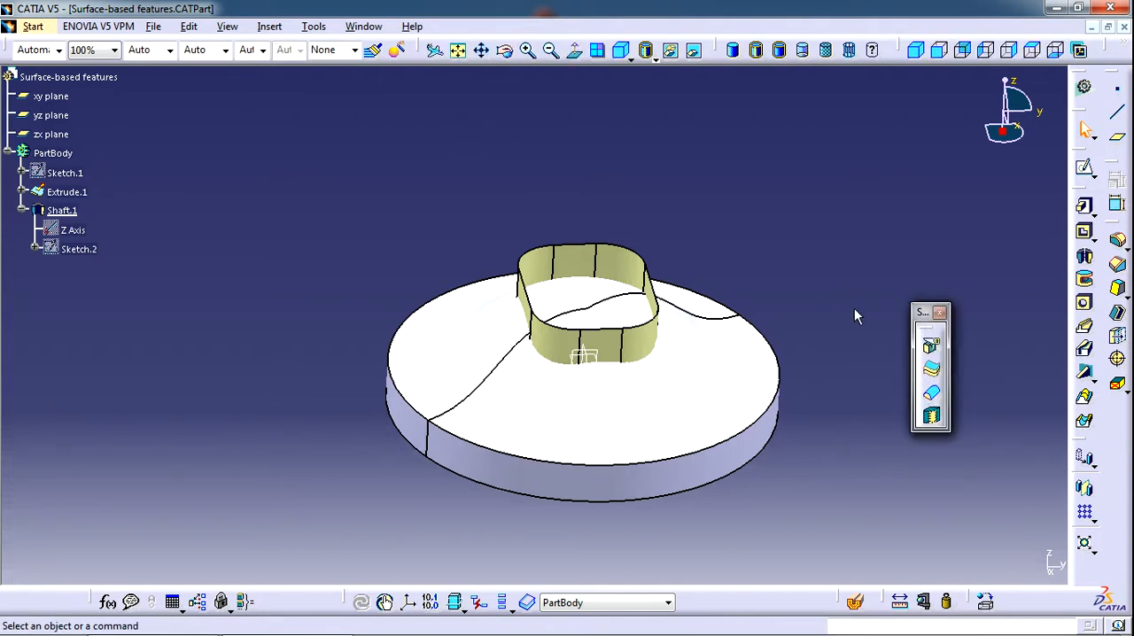
pyautogui.moveTo(280, 25)
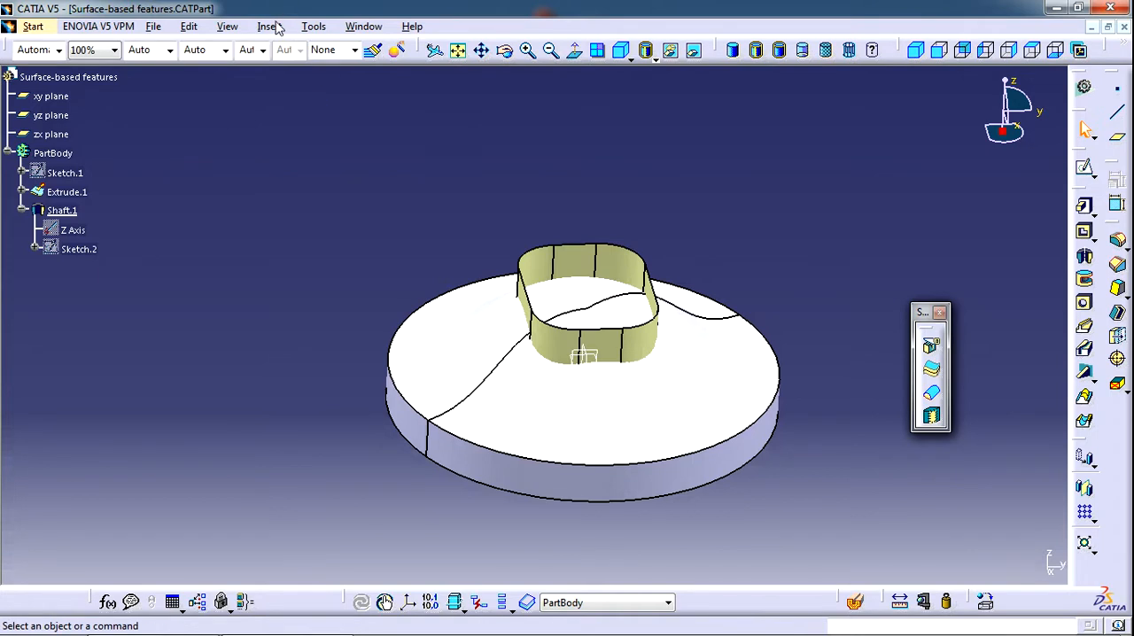
# Split the part body using Extrude.1 as the splitting element.
pyautogui.click(269, 25)
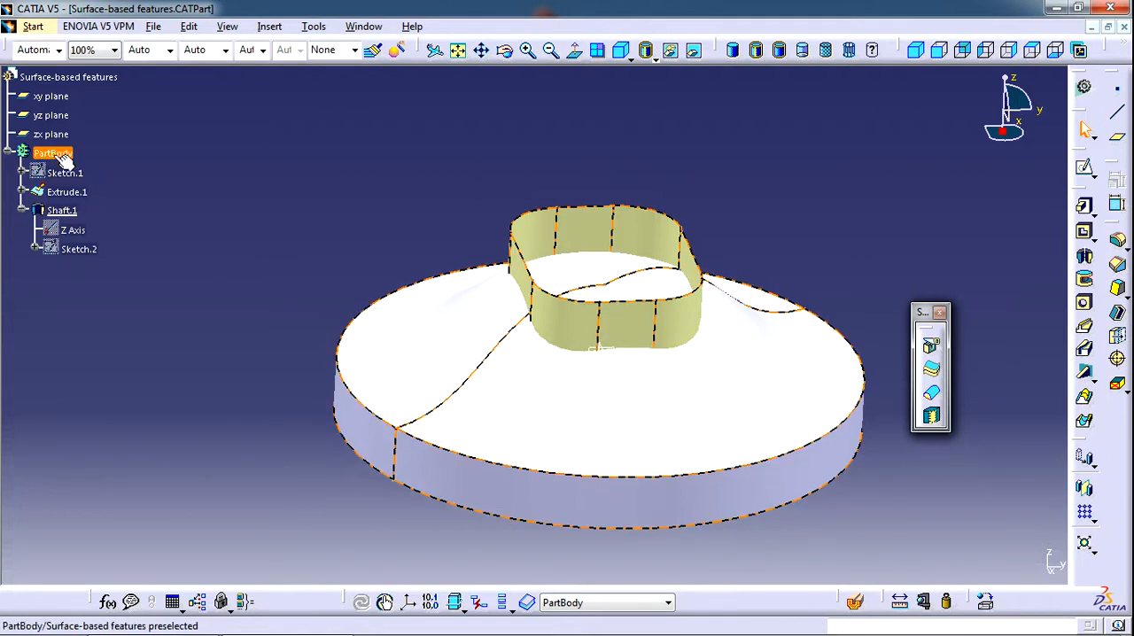
pyautogui.click(67, 192)
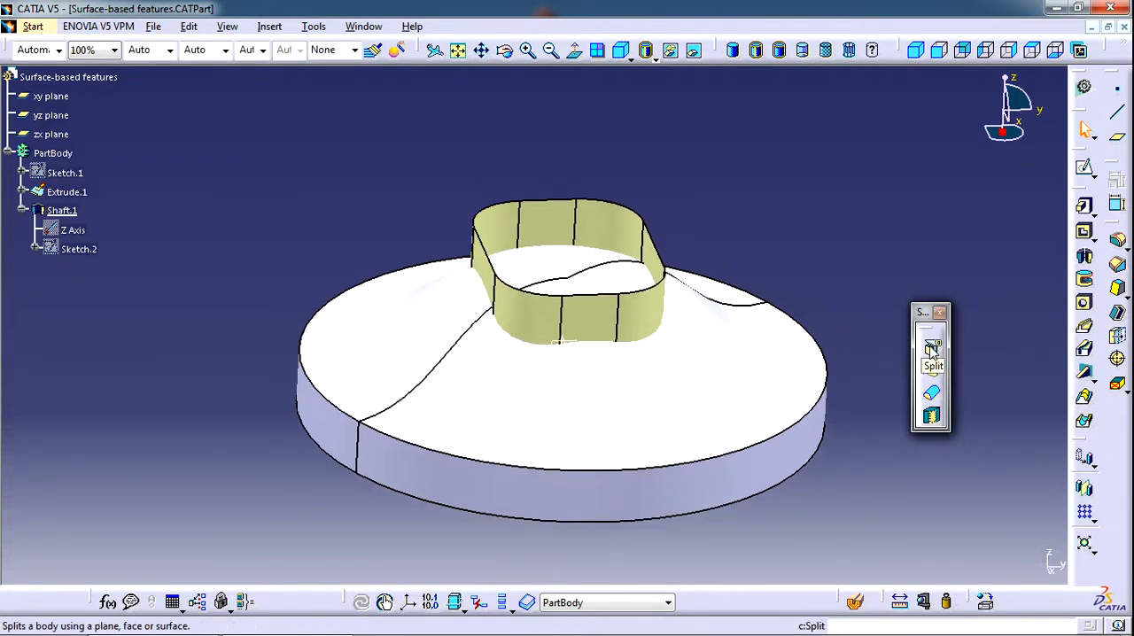
pyautogui.click(930, 348)
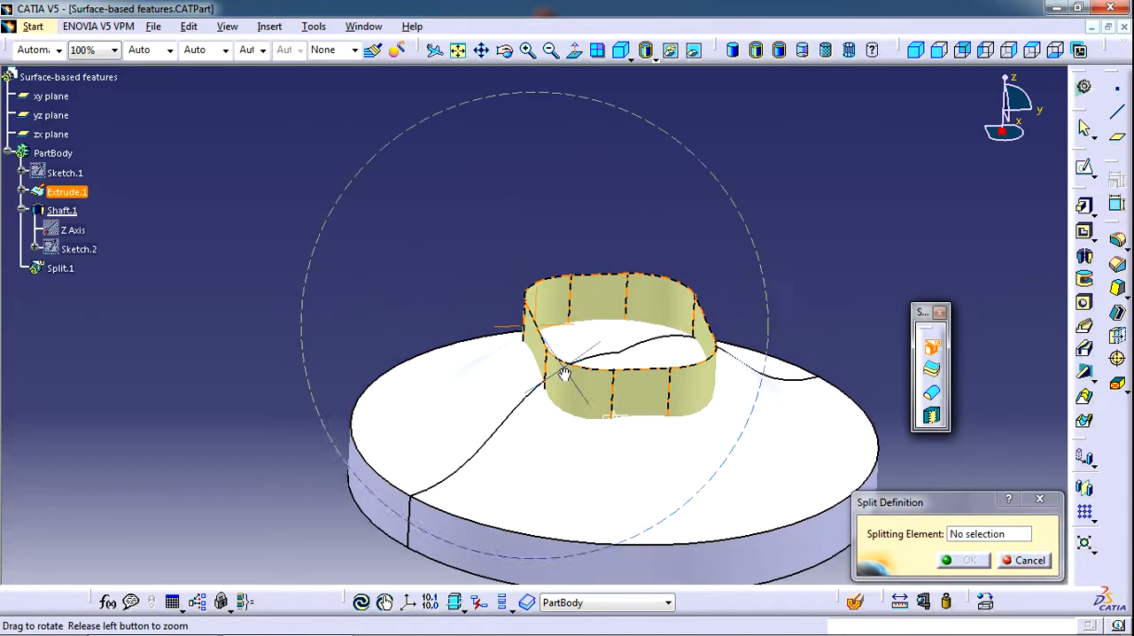
pyautogui.moveTo(564, 372); pyautogui.dragTo(646, 248)
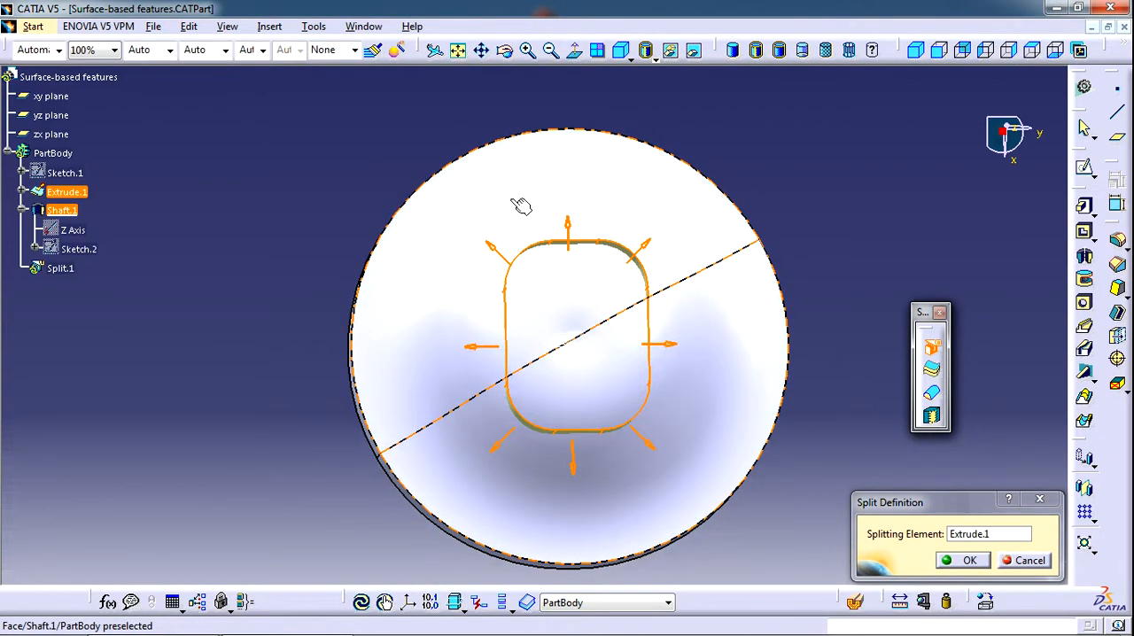
pyautogui.moveTo(716, 261)
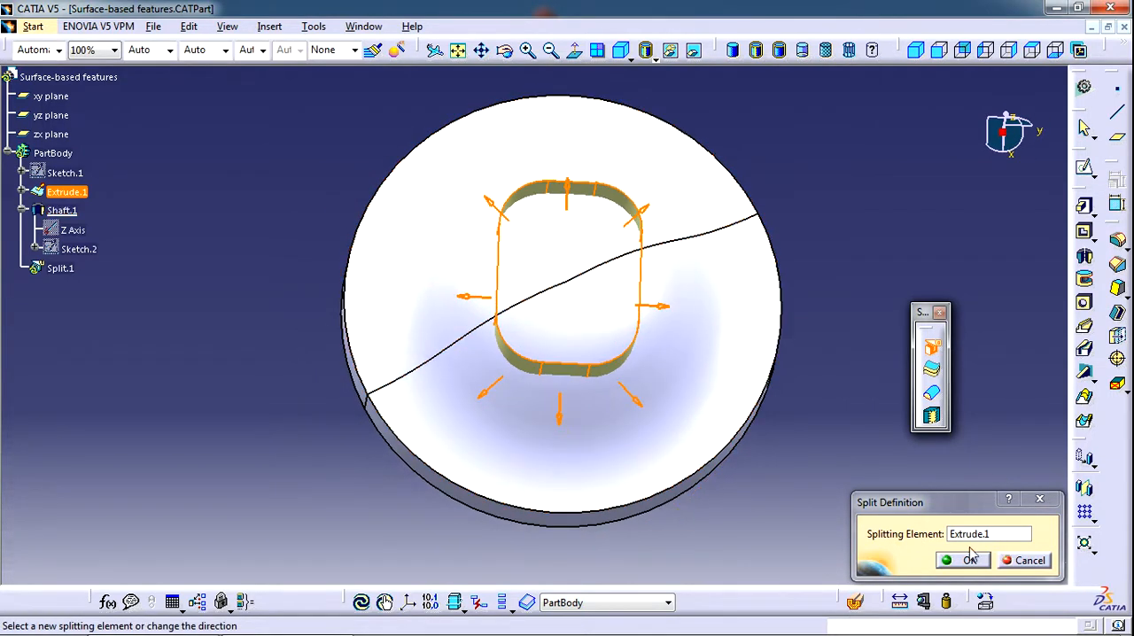
pyautogui.click(968, 560)
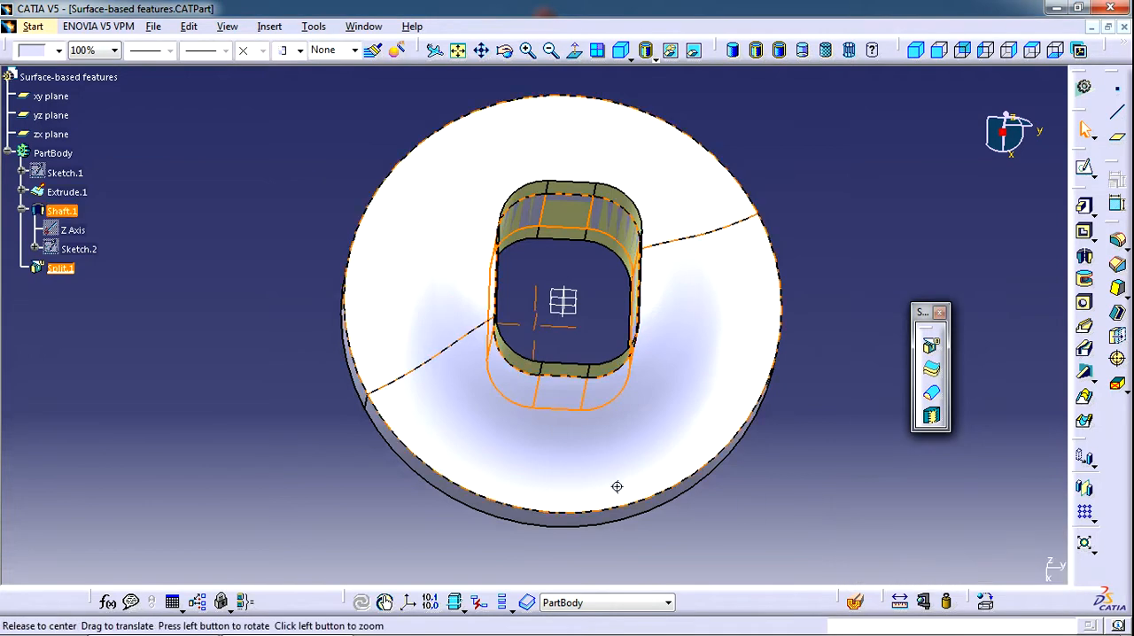
# Edit Split.1 and reverse the kept side to keep the inner rounded block.
pyautogui.moveTo(618, 487); pyautogui.dragTo(367, 328)
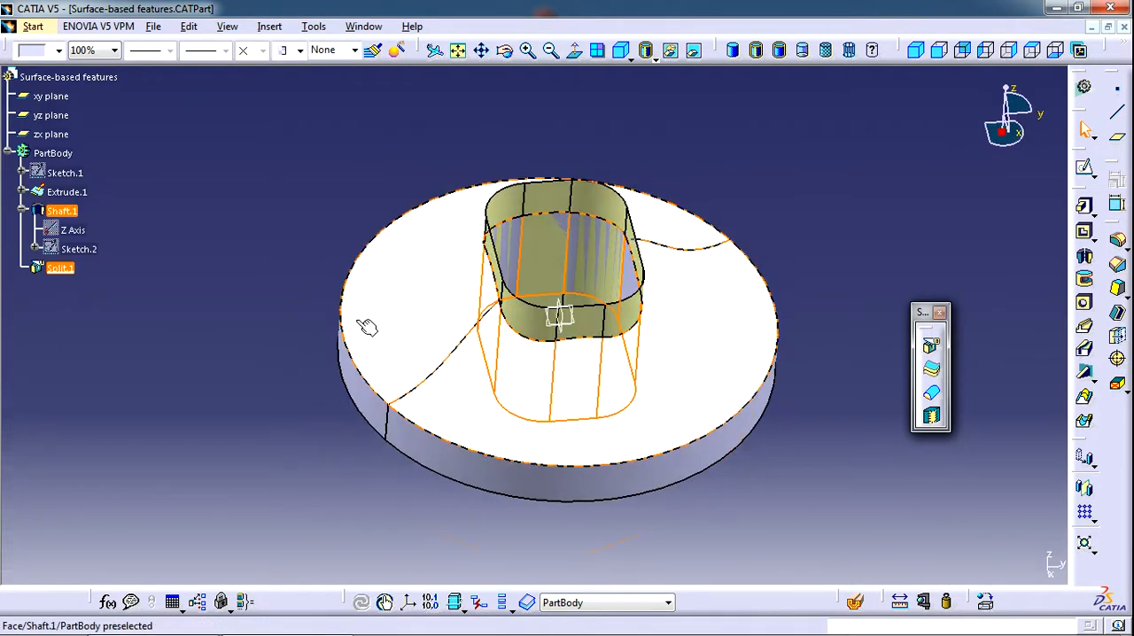
pyautogui.doubleClick(59, 268)
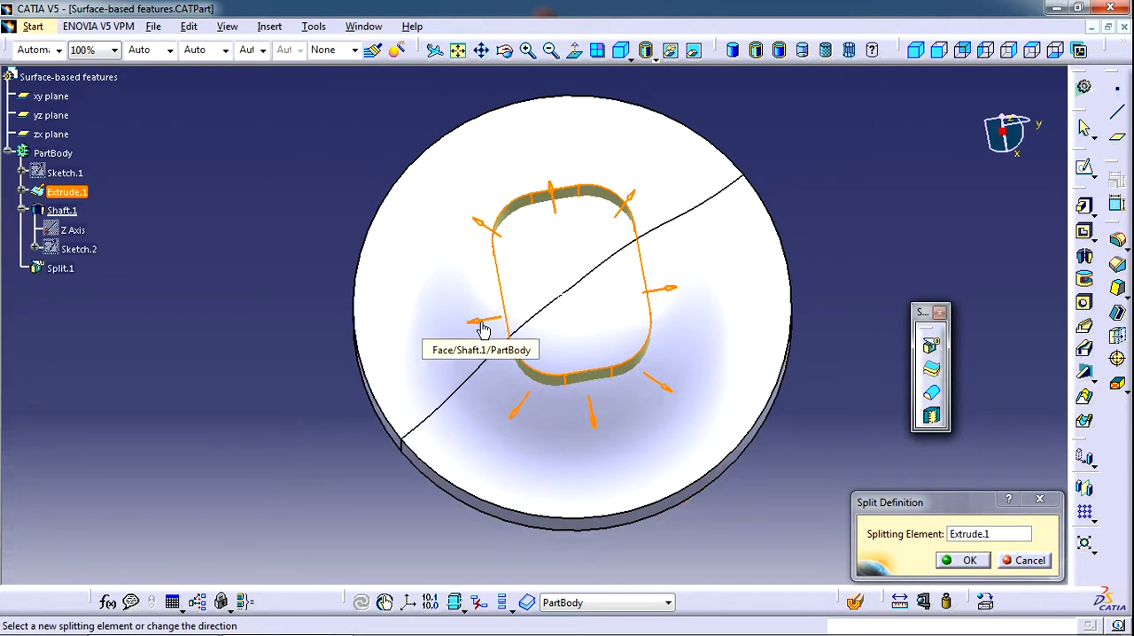
pyautogui.click(967, 560)
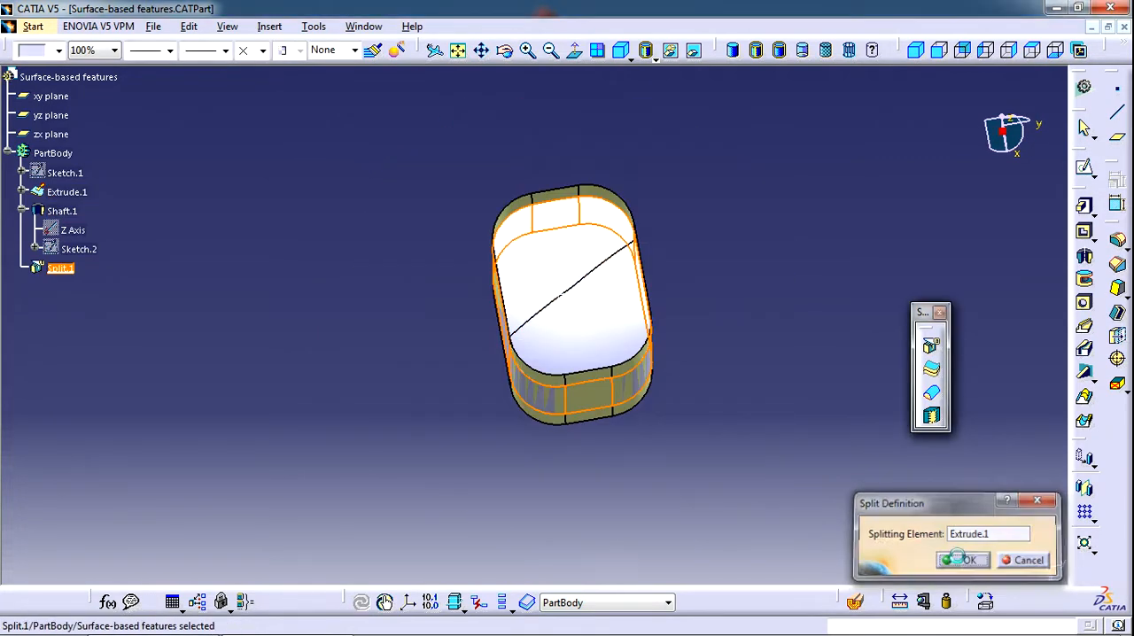
pyautogui.click(963, 560)
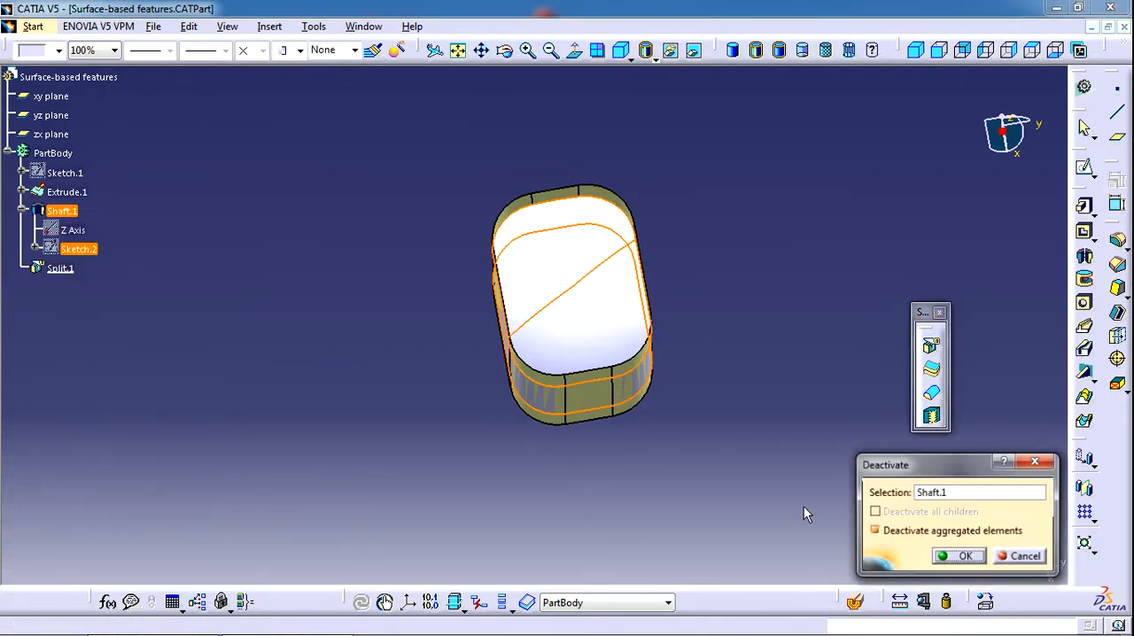
# Deactivate the shaft features and orbit to inspect the remaining extruded wall.
pyautogui.click(968, 555)
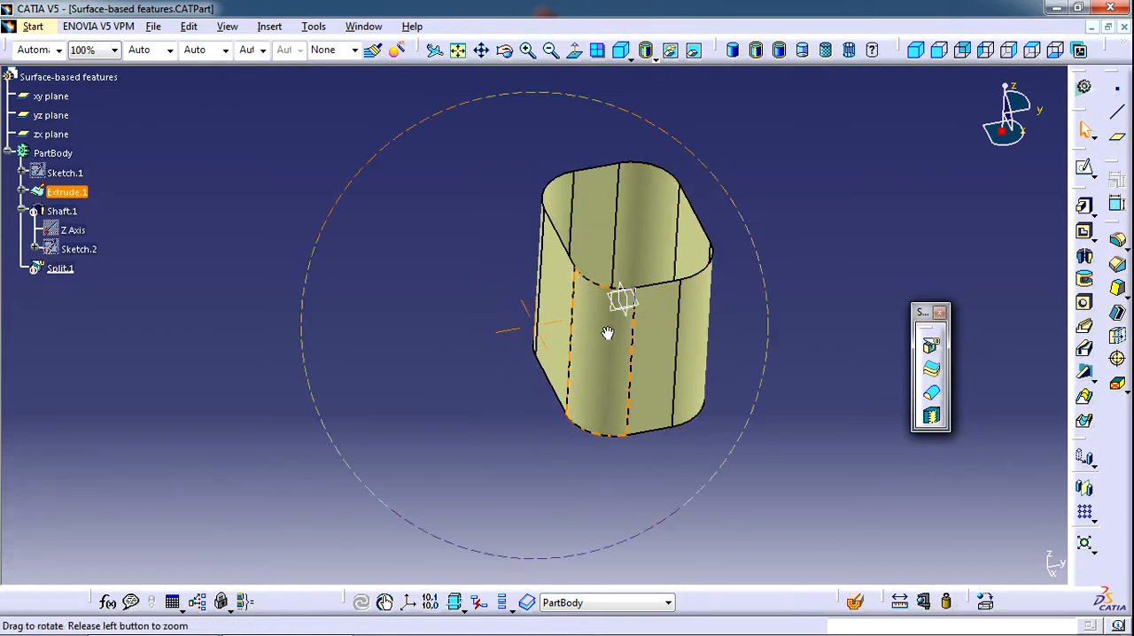
pyautogui.moveTo(607, 334); pyautogui.dragTo(567, 366)
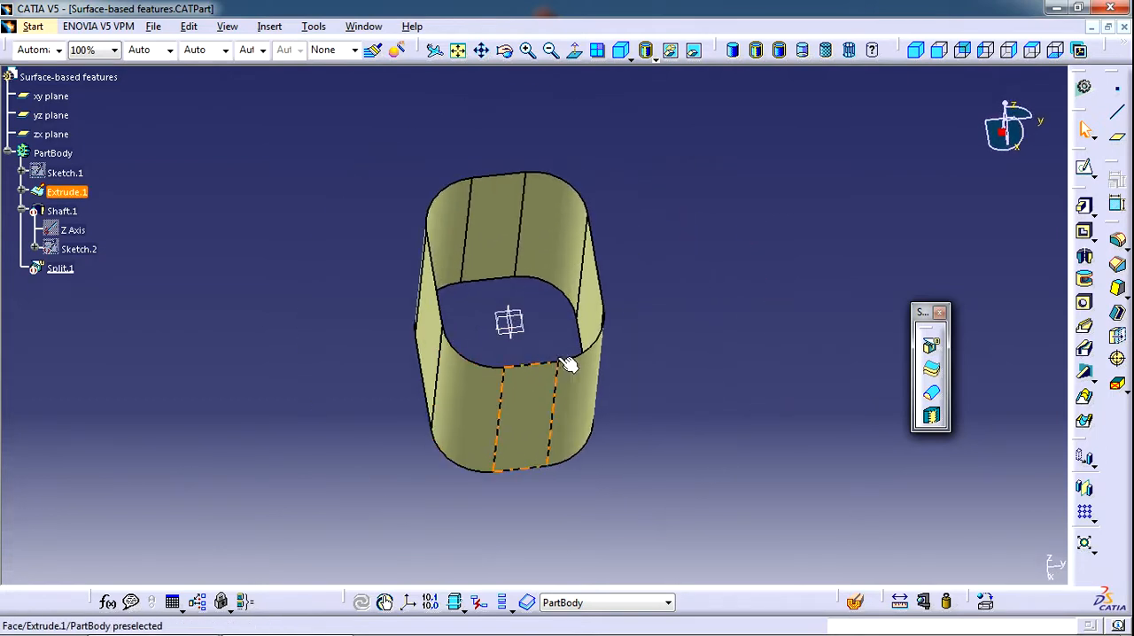
pyautogui.moveTo(567, 363); pyautogui.dragTo(510, 332)
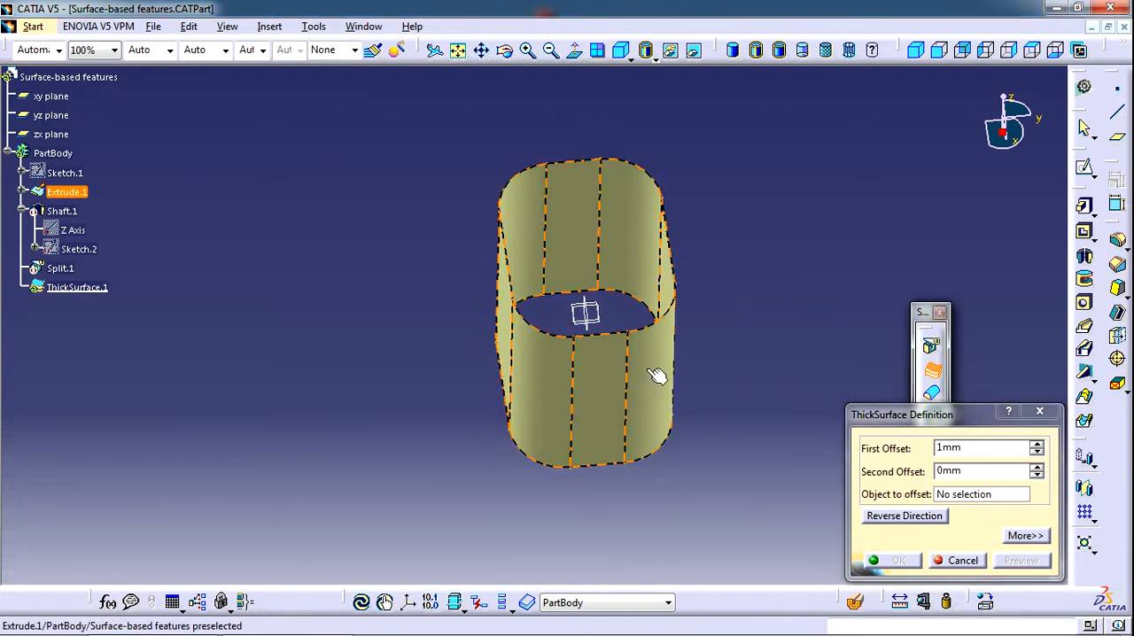
# Thicken Extrude.1 with a 2 mm first offset and 1 mm second offset.
pyautogui.click(584, 310)
pyautogui.write('2')
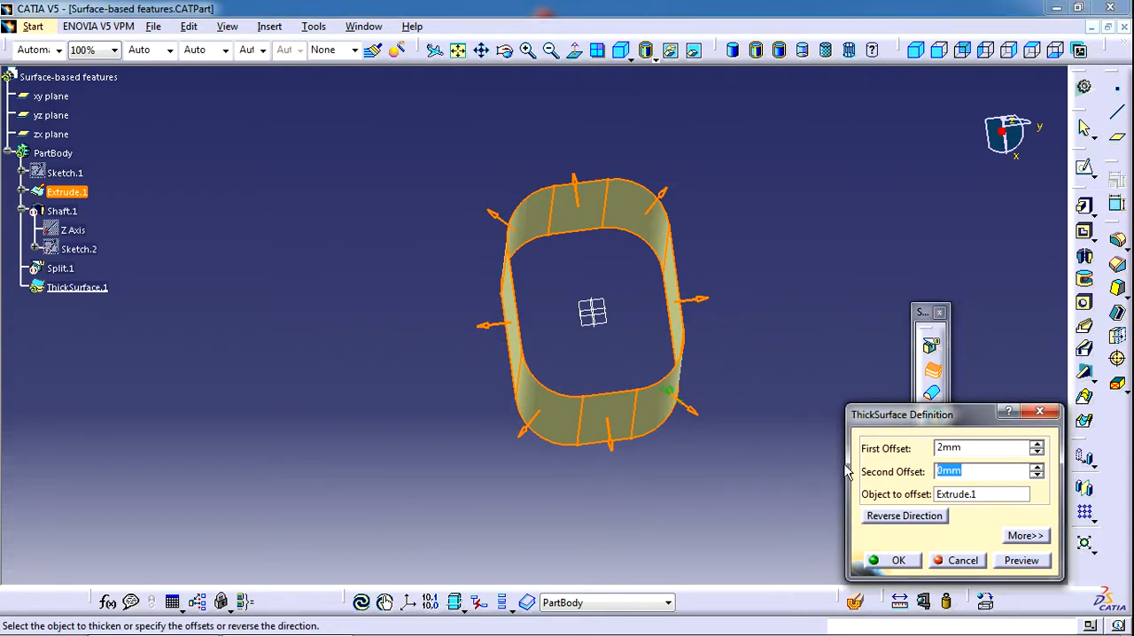
pyautogui.write('1mm')
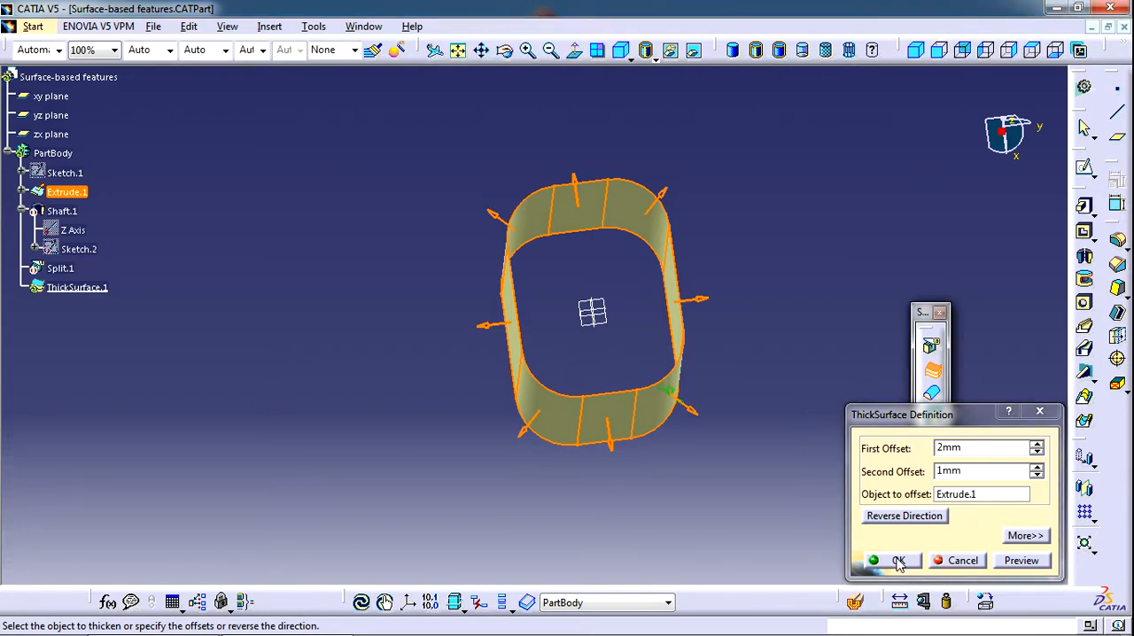
pyautogui.click(899, 561)
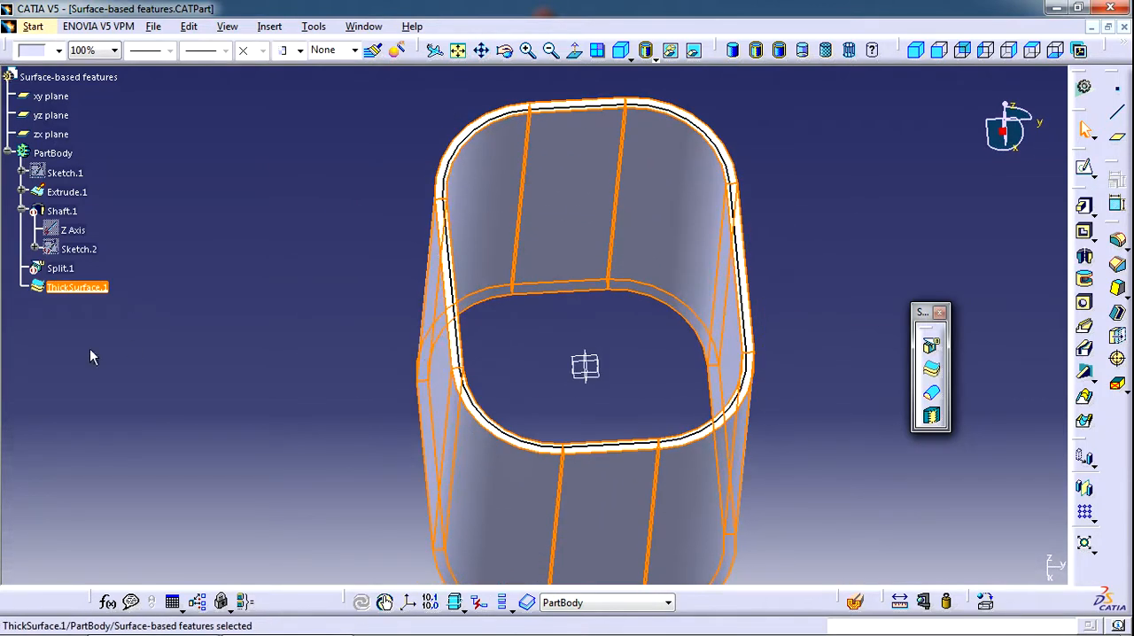
# Deactivate ThickSurface.1 and recenter the view on the extruded surface.
pyautogui.rightClick(75, 287)
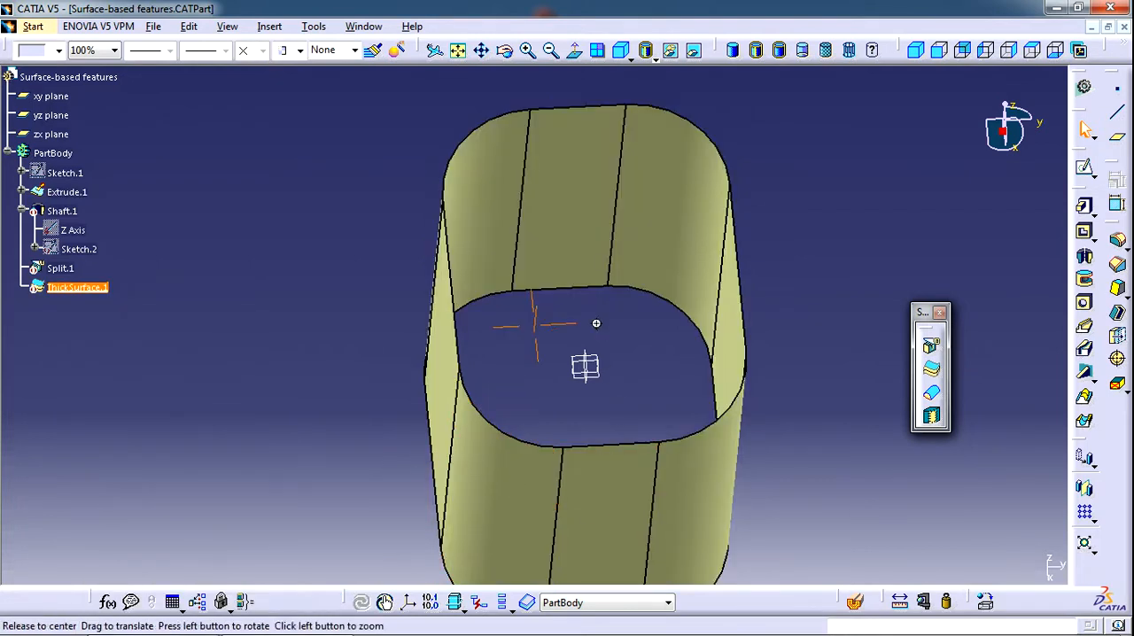
pyautogui.moveTo(595, 324); pyautogui.dragTo(594, 406)
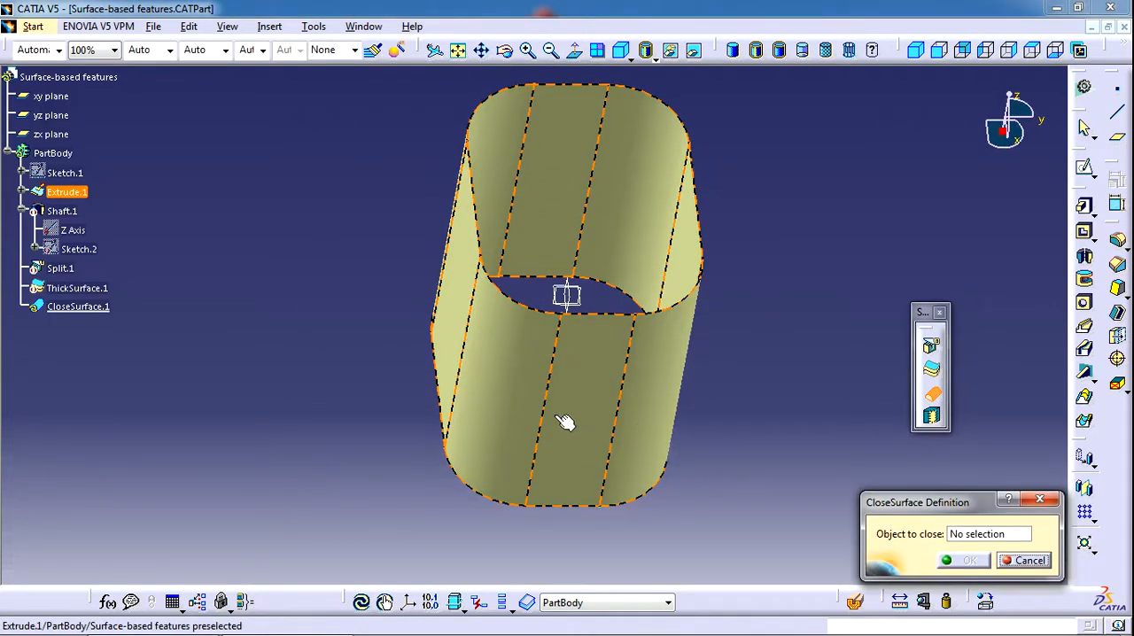
pyautogui.moveTo(590, 392)
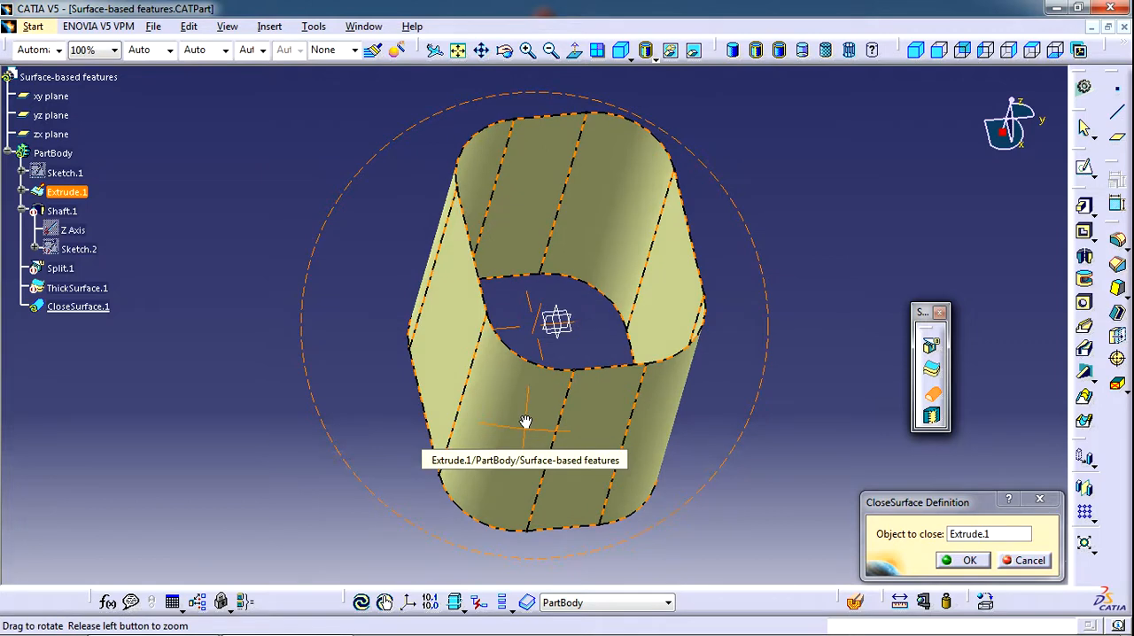
# Close Extrude.1 into a capped solid block with a flat top.
pyautogui.moveTo(525, 421); pyautogui.dragTo(531, 496)
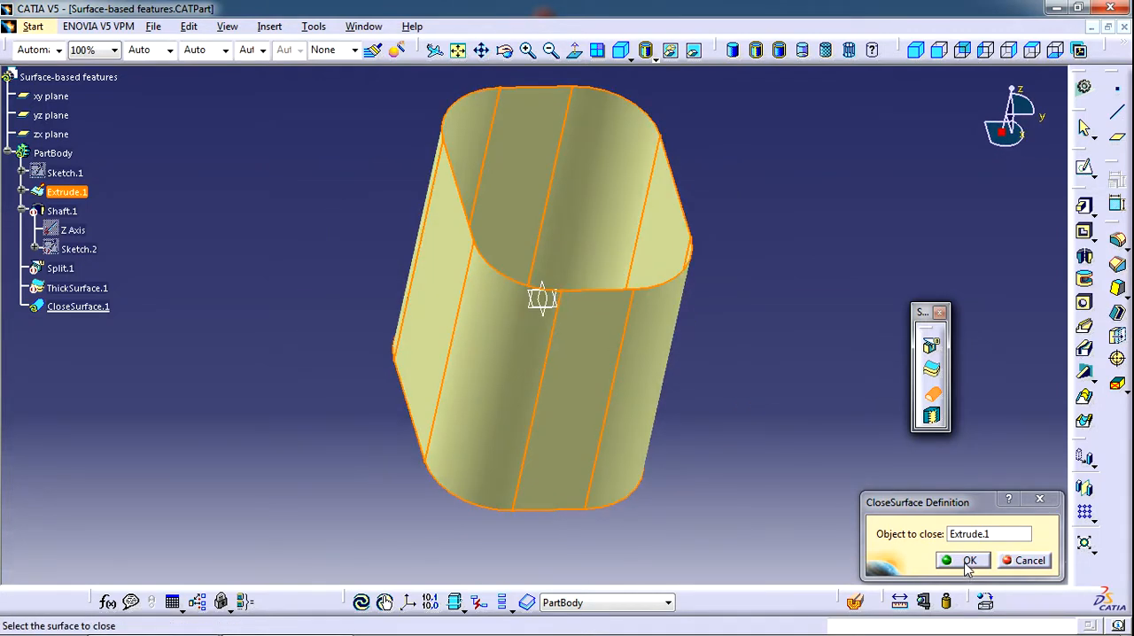
pyautogui.click(969, 559)
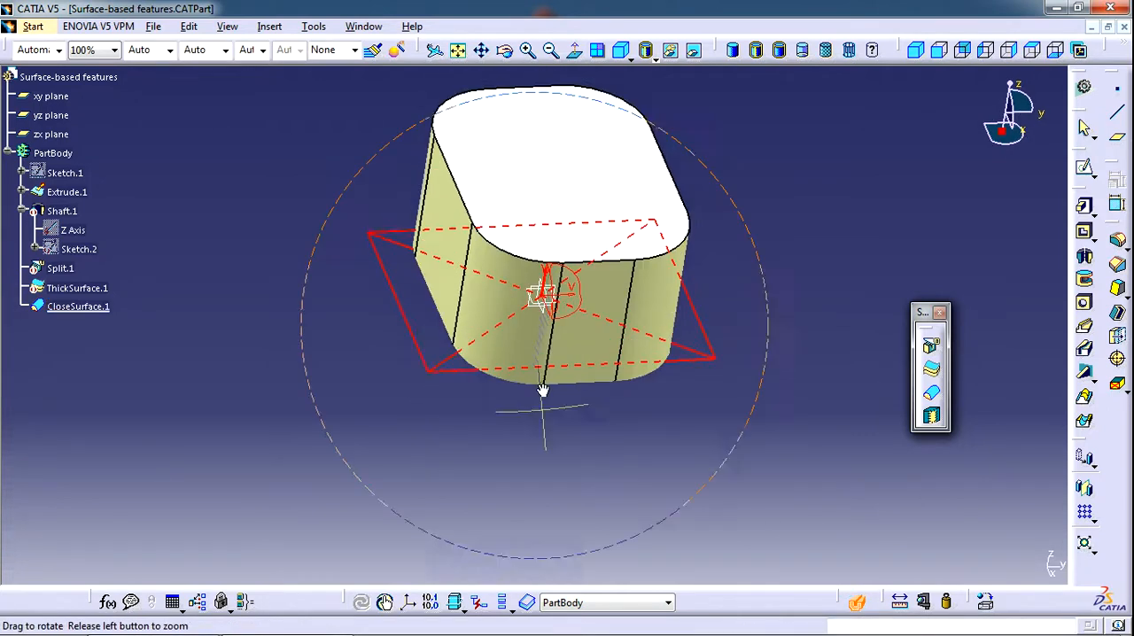
# Drag the dynamic section plane through the closed block to reveal its filled interior.
pyautogui.moveTo(542, 296); pyautogui.dragTo(519, 368)
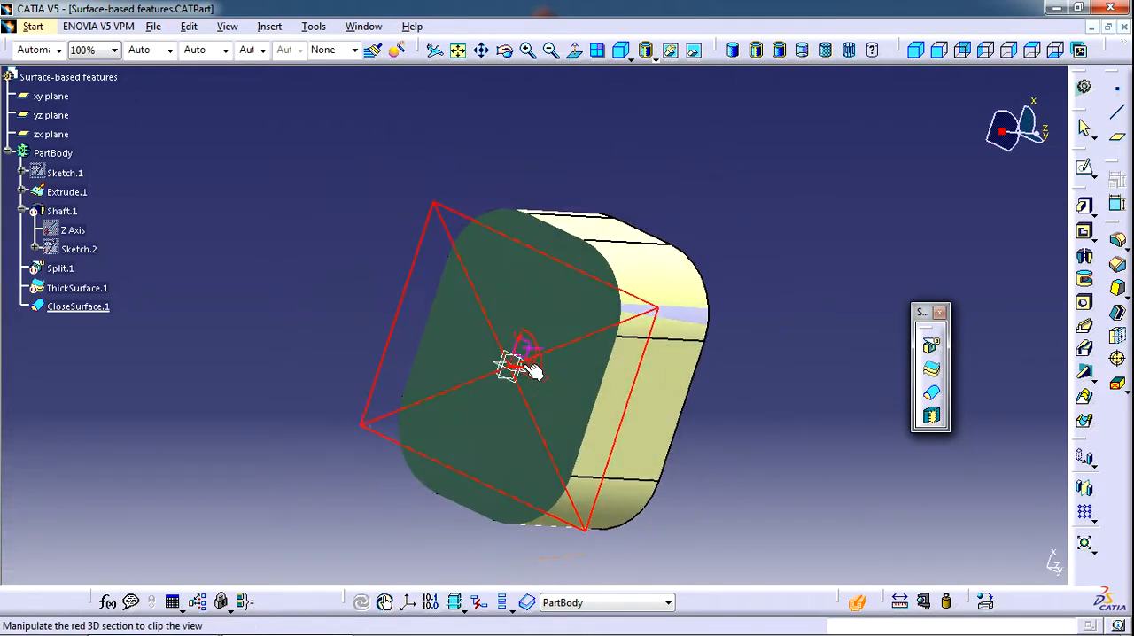
pyautogui.moveTo(519, 368); pyautogui.dragTo(806, 416)
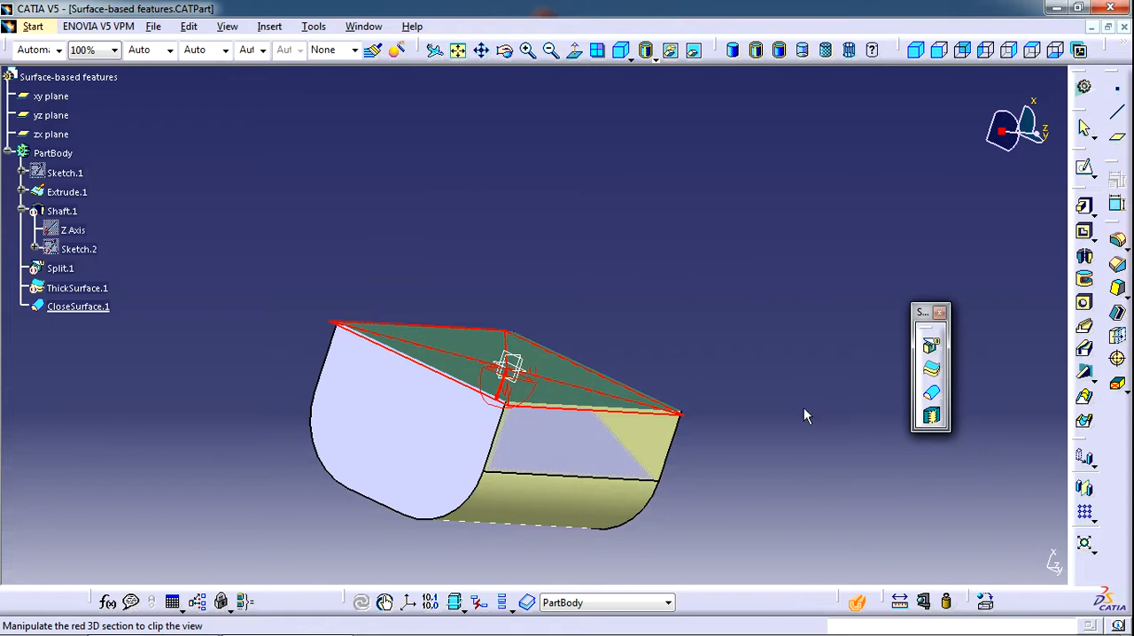